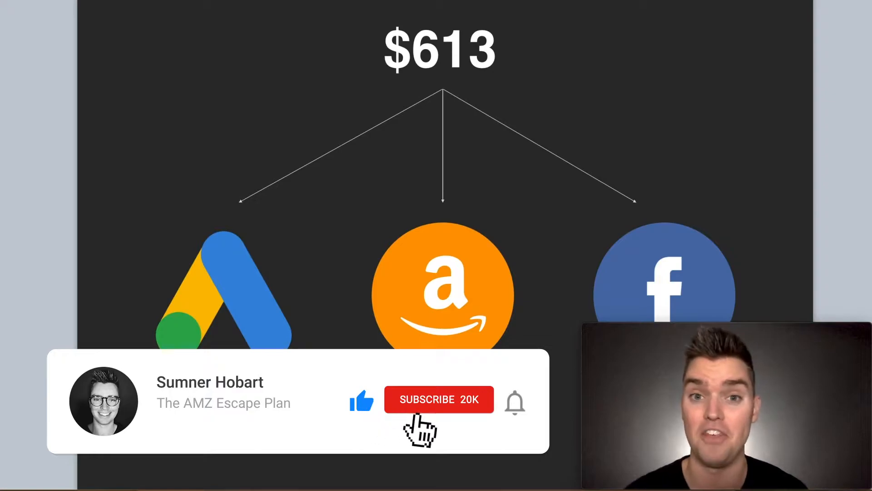
left_click(438, 399)
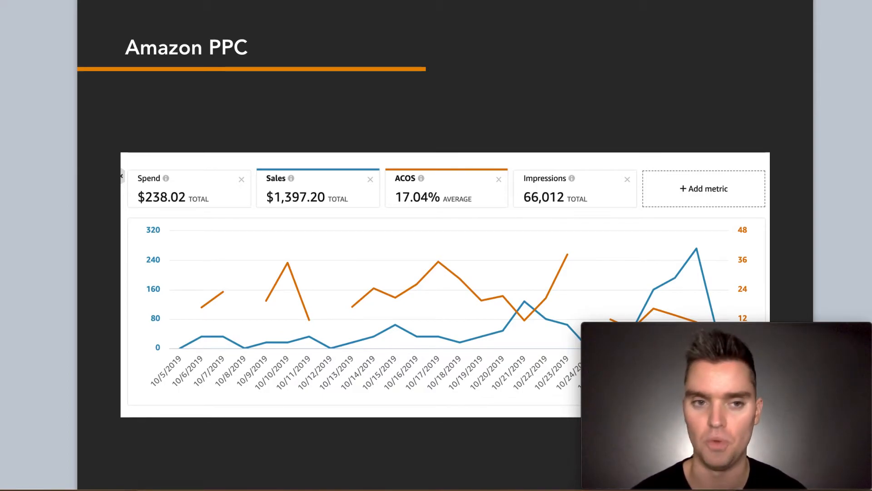
key("Right")
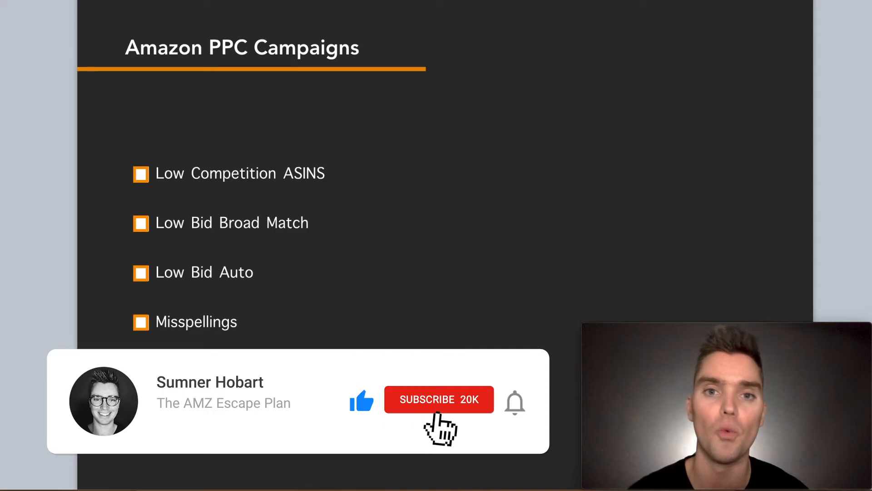
left_click(439, 399)
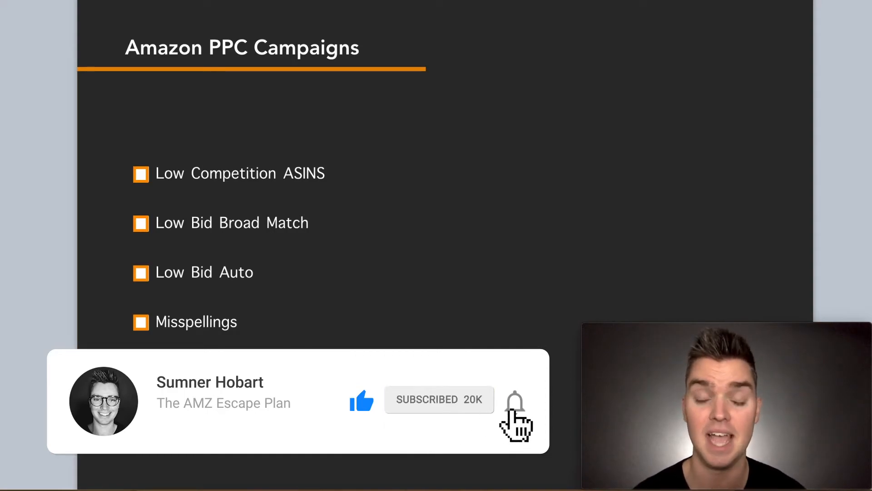